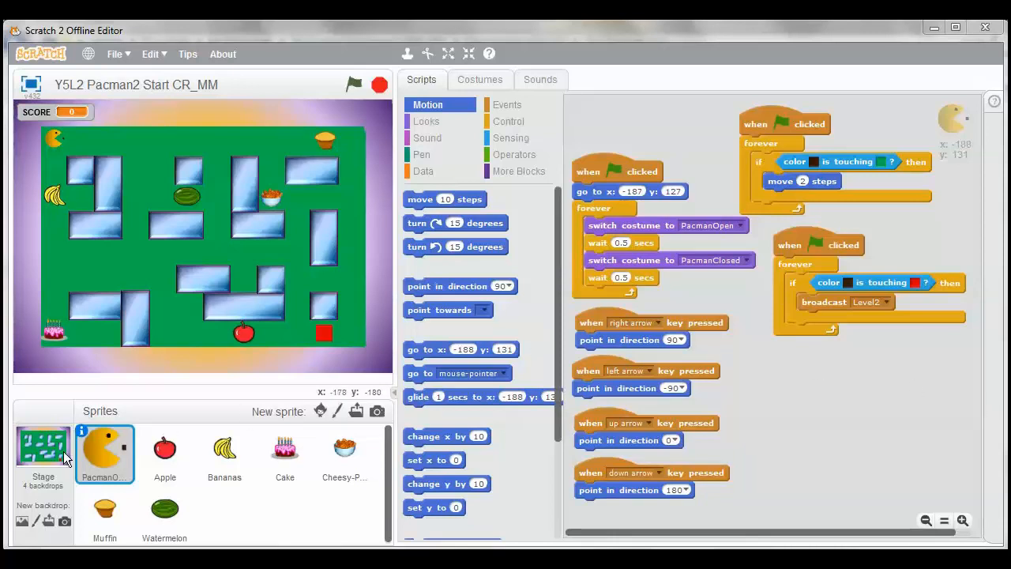
Check the Stage's scripts, glance at the PacmanOpen sprite, then return to the Stage scripts
left_click(43, 450)
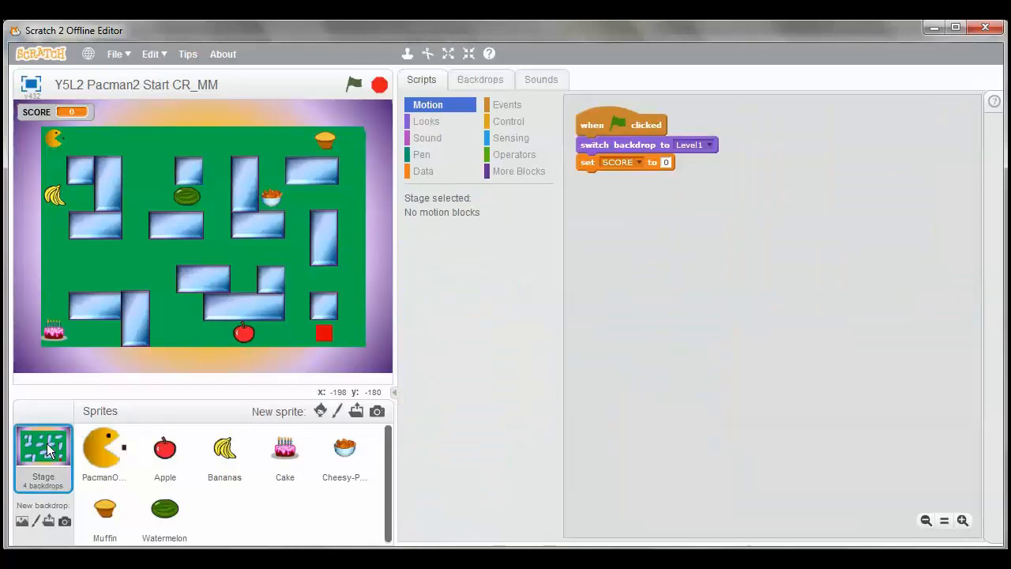
mouse_move(97, 451)
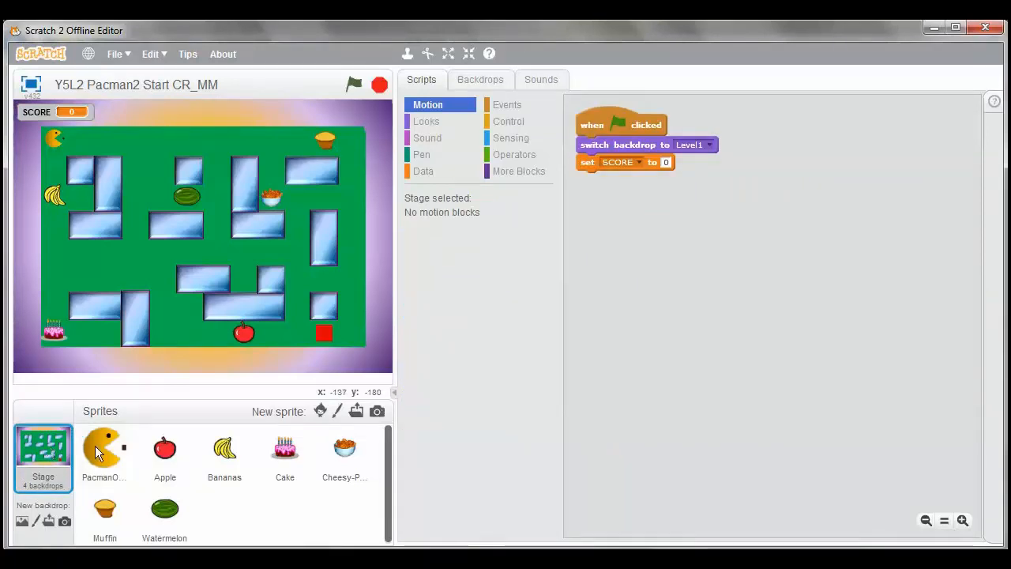
left_click(103, 450)
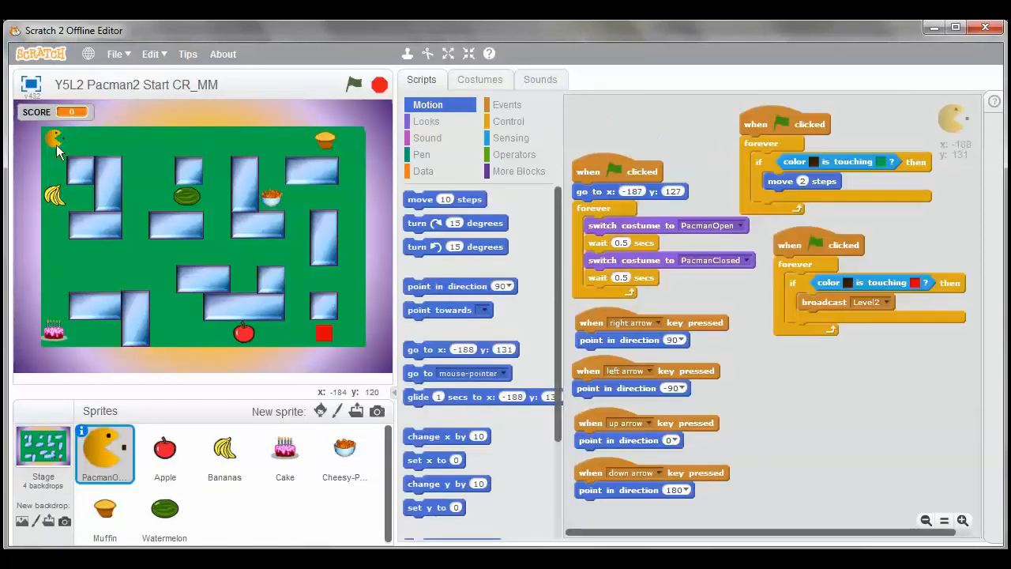
mouse_move(58, 148)
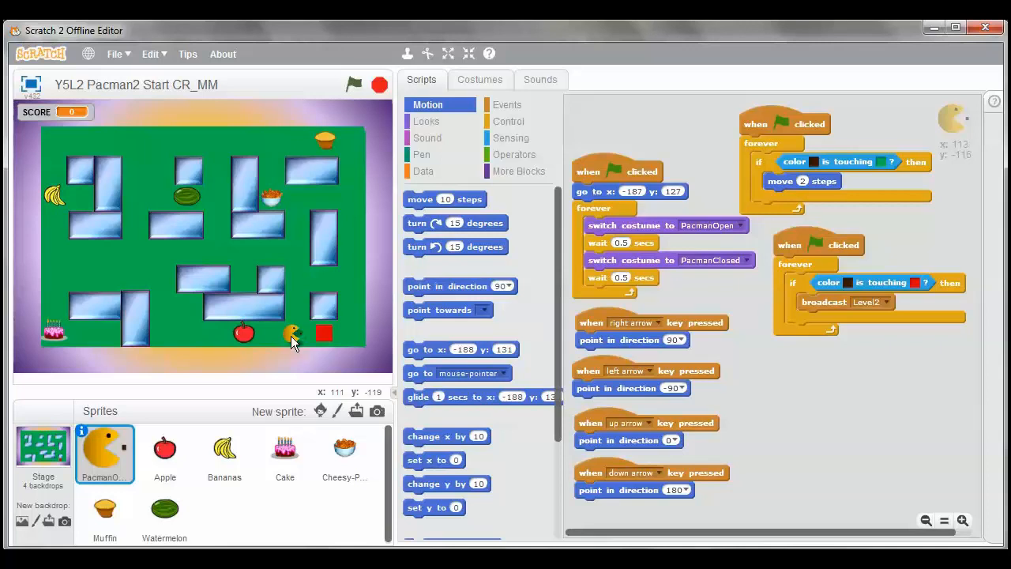
mouse_move(294, 340)
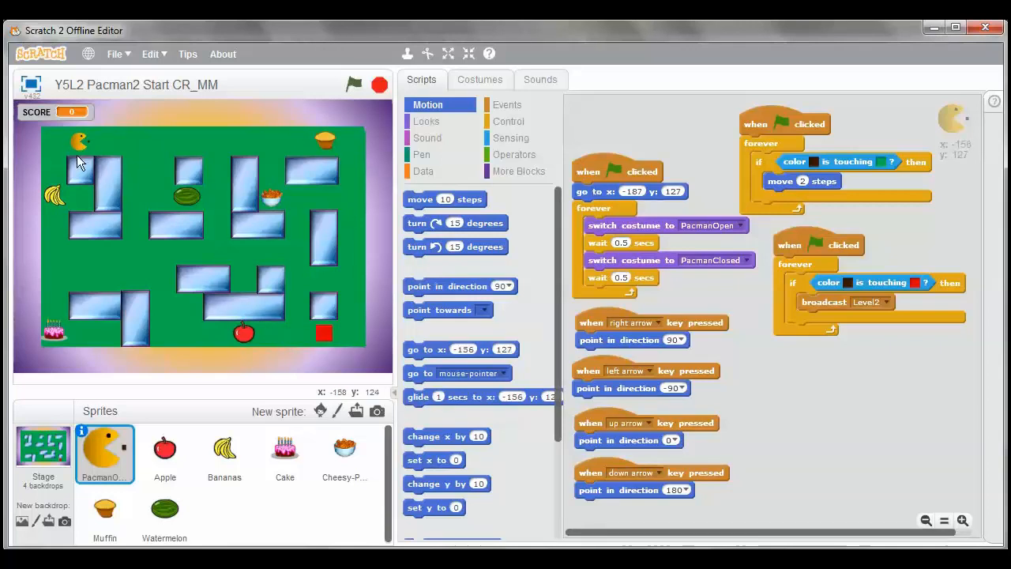
left_click(43, 450)
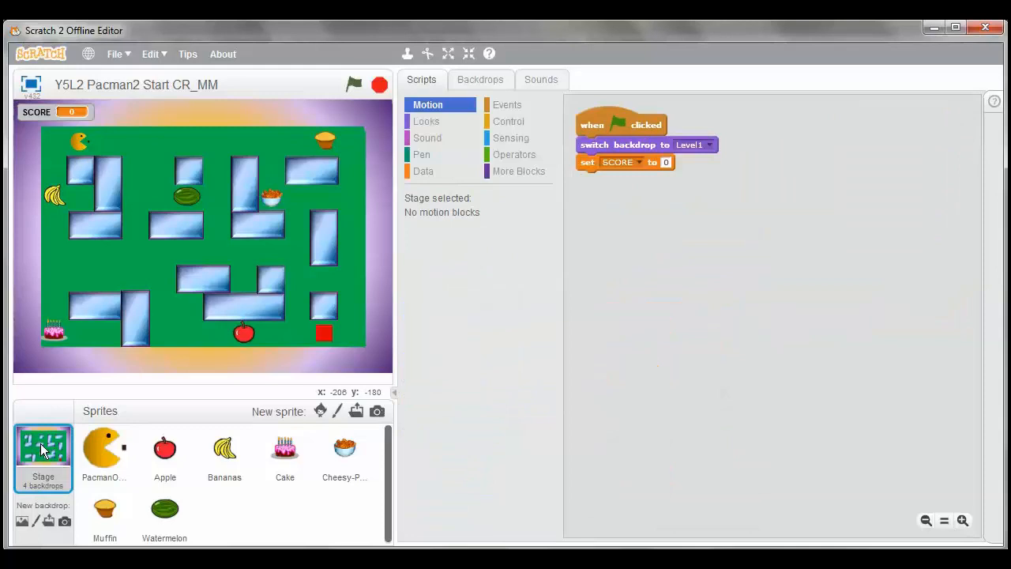
mouse_move(460, 169)
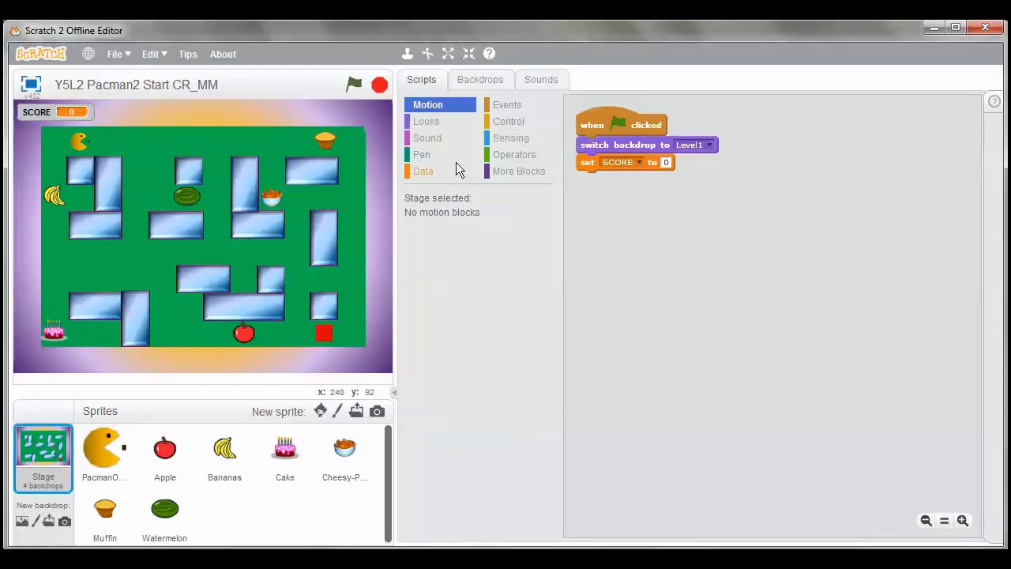
Add a 'when I receive Level2' hat block to the Stage's scripts area from Events
left_click(507, 105)
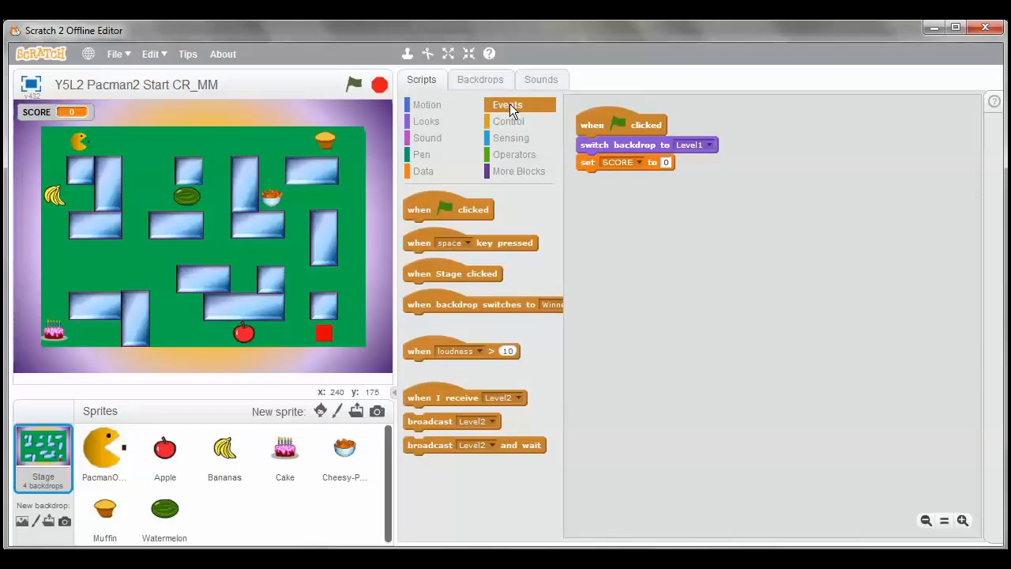
mouse_move(432, 399)
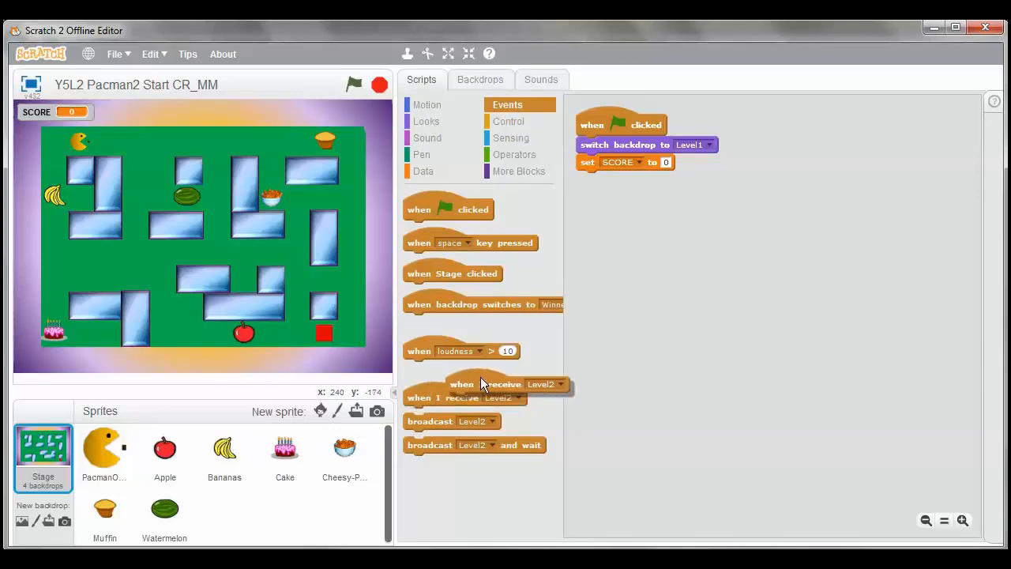
left_click_drag(484, 384, 646, 236)
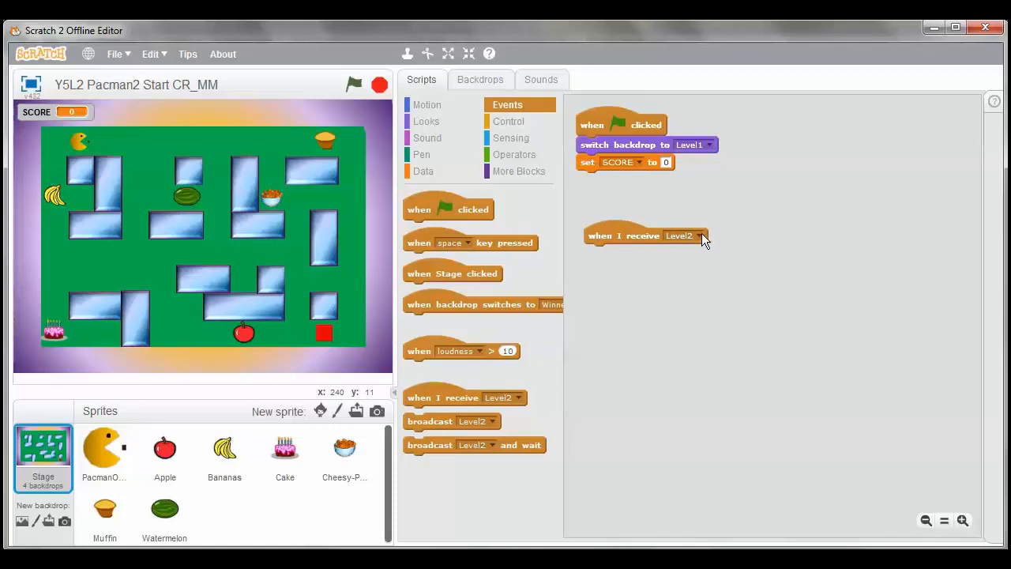
left_click(700, 235)
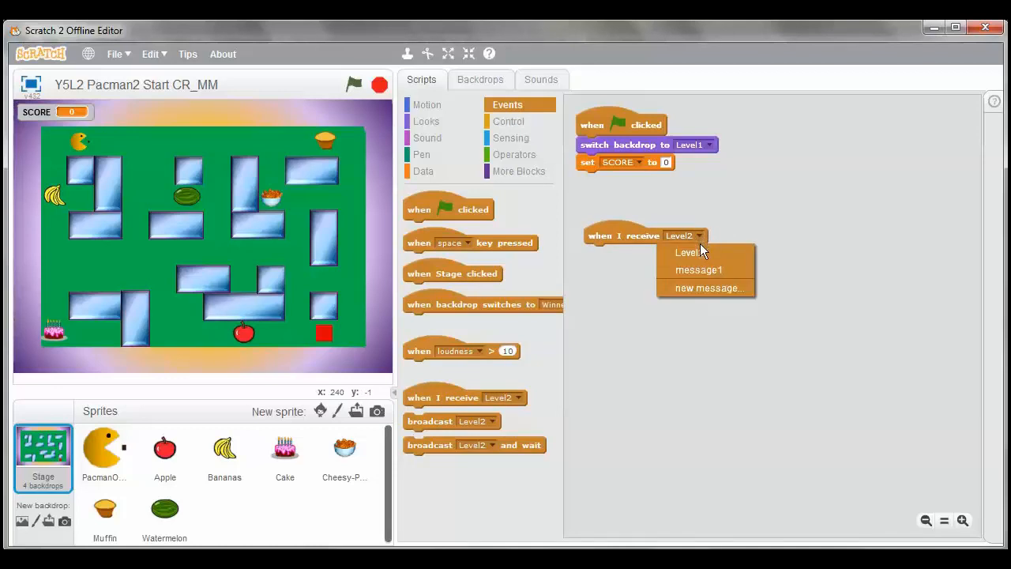
left_click(698, 235)
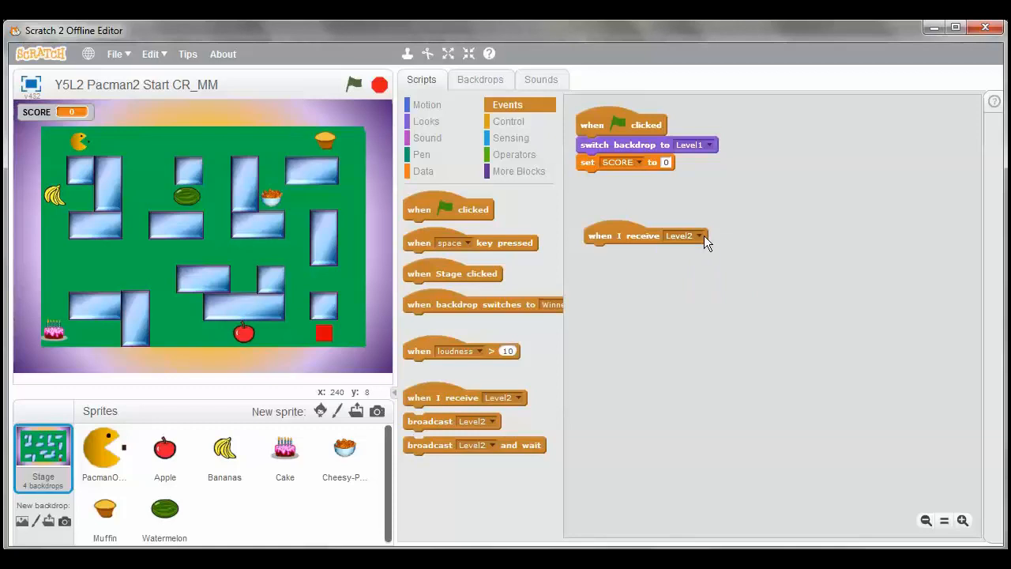
mouse_move(658, 258)
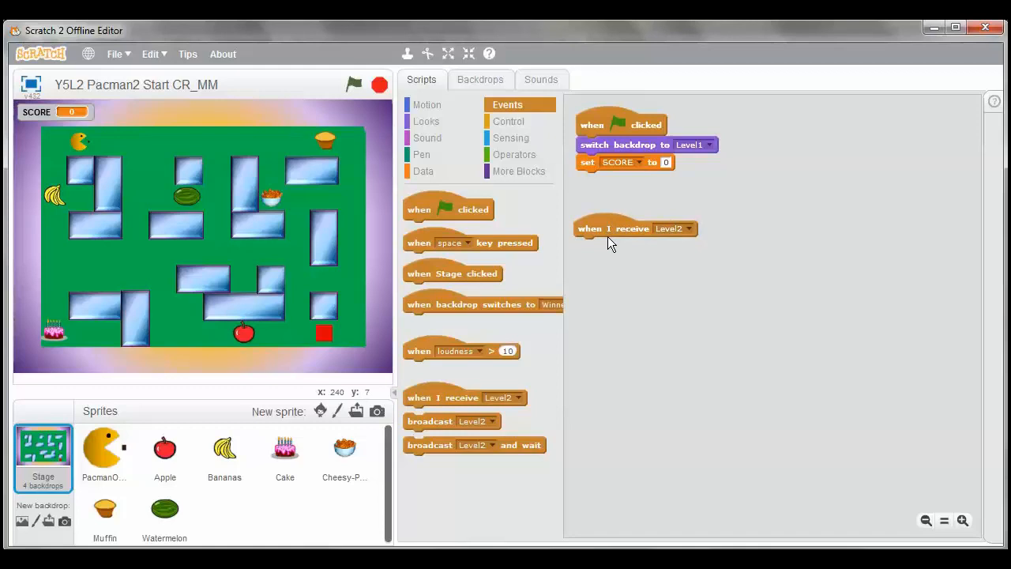
mouse_move(628, 229)
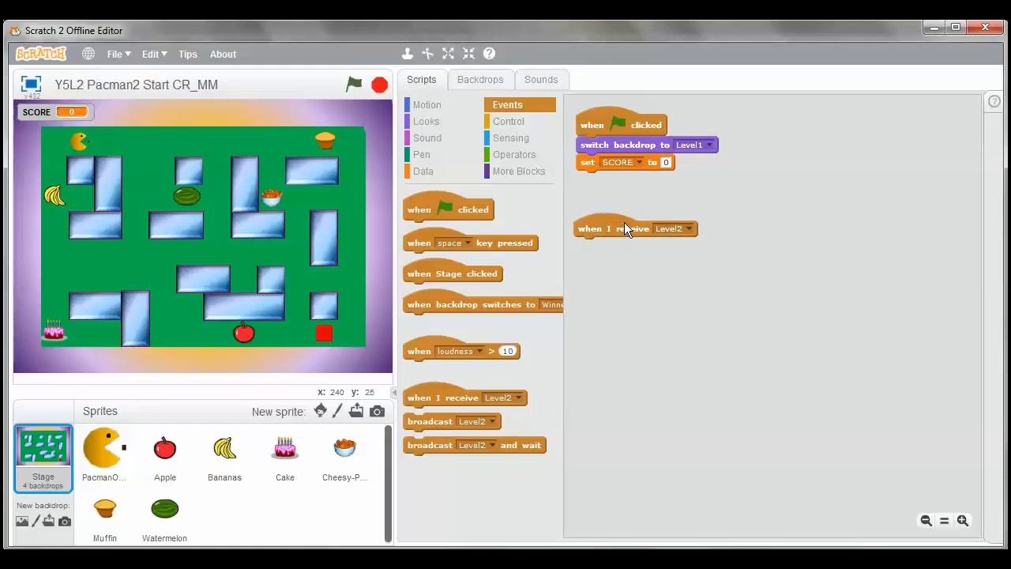
mouse_move(624, 235)
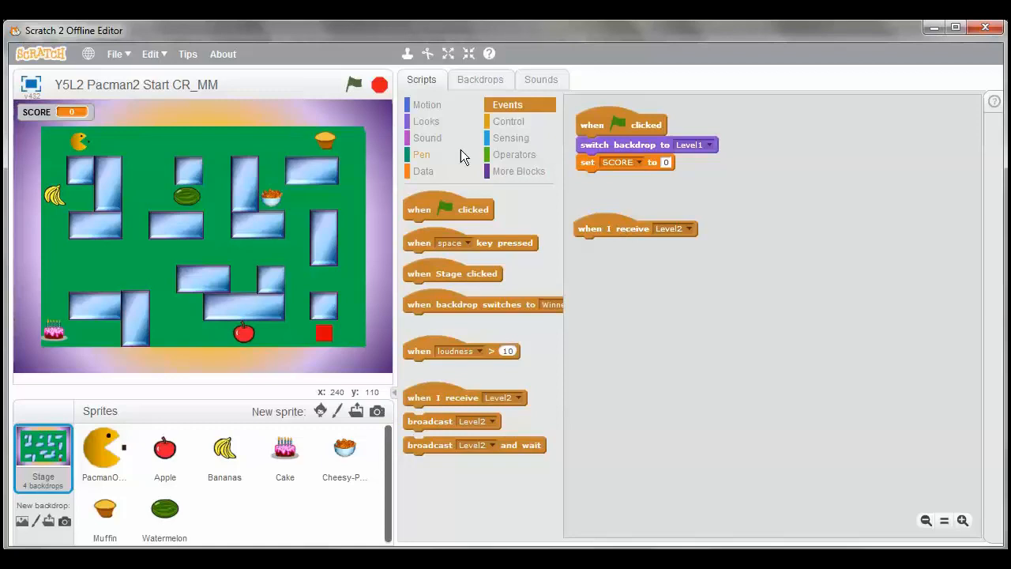
Set the Looks 'switch backdrop to' block under the hat block to Level2
left_click(426, 121)
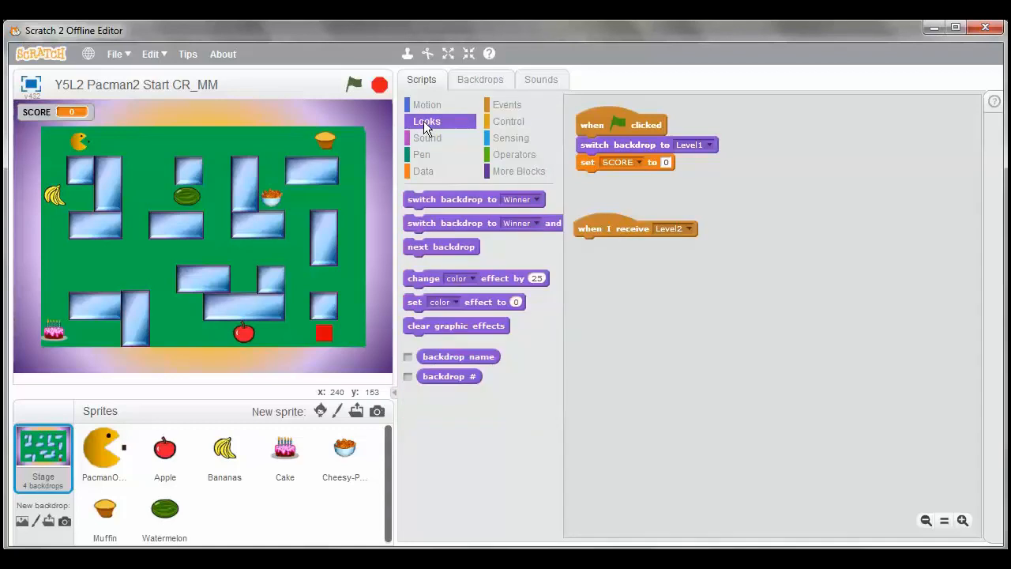
mouse_move(445, 208)
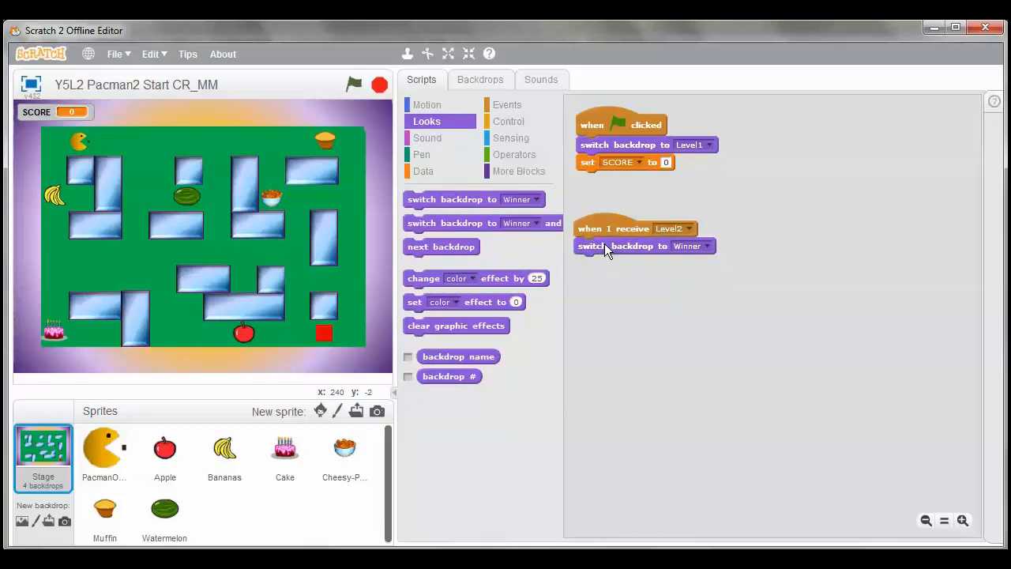
mouse_move(703, 250)
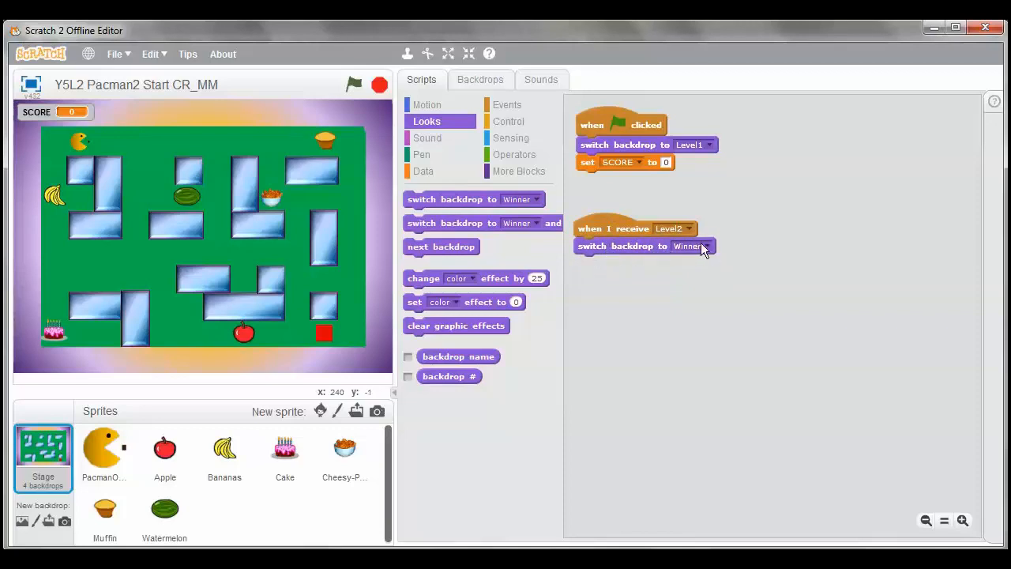
left_click(691, 246)
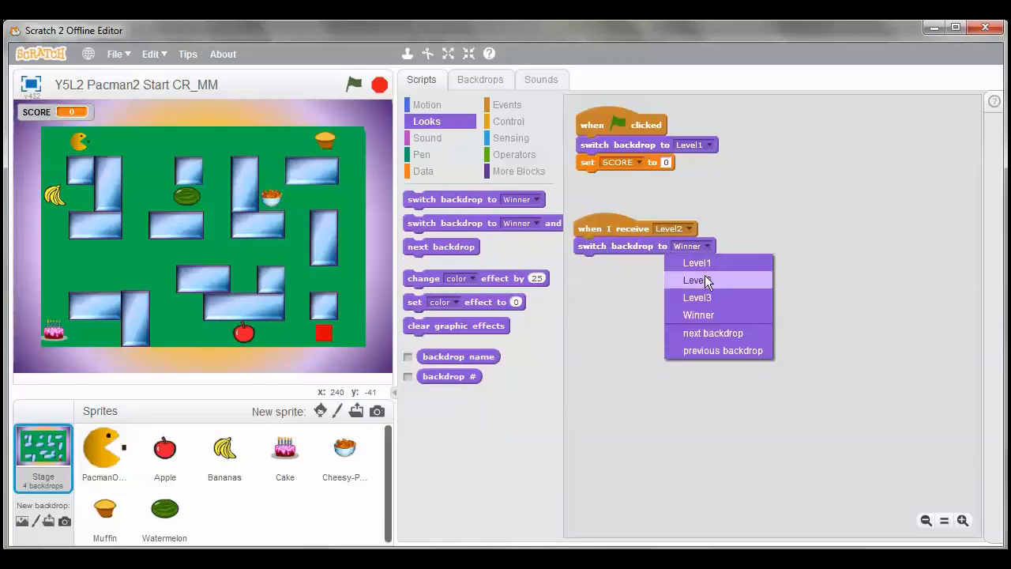
left_click(697, 280)
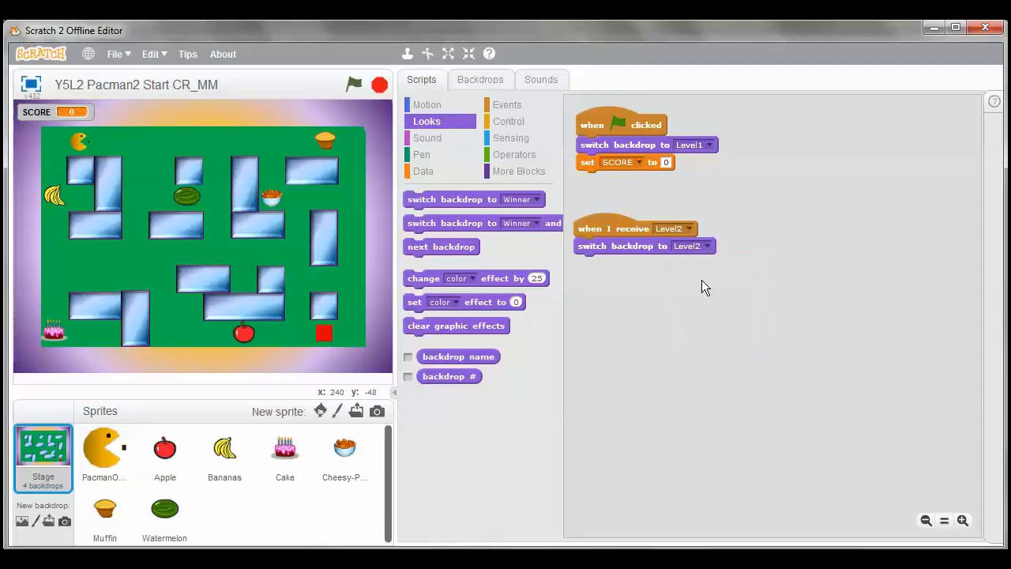
mouse_move(688, 320)
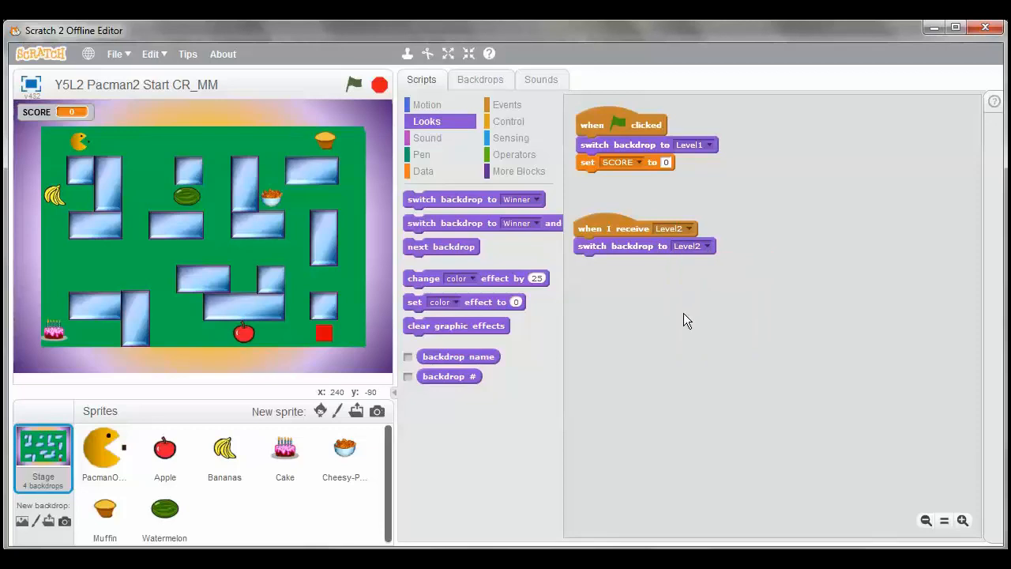
mouse_move(684, 282)
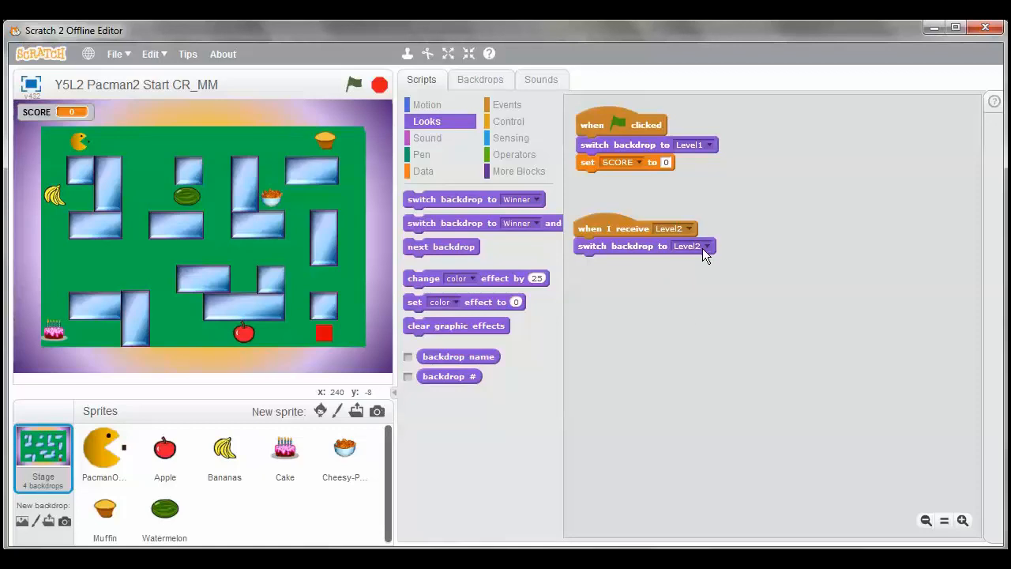
mouse_move(117, 54)
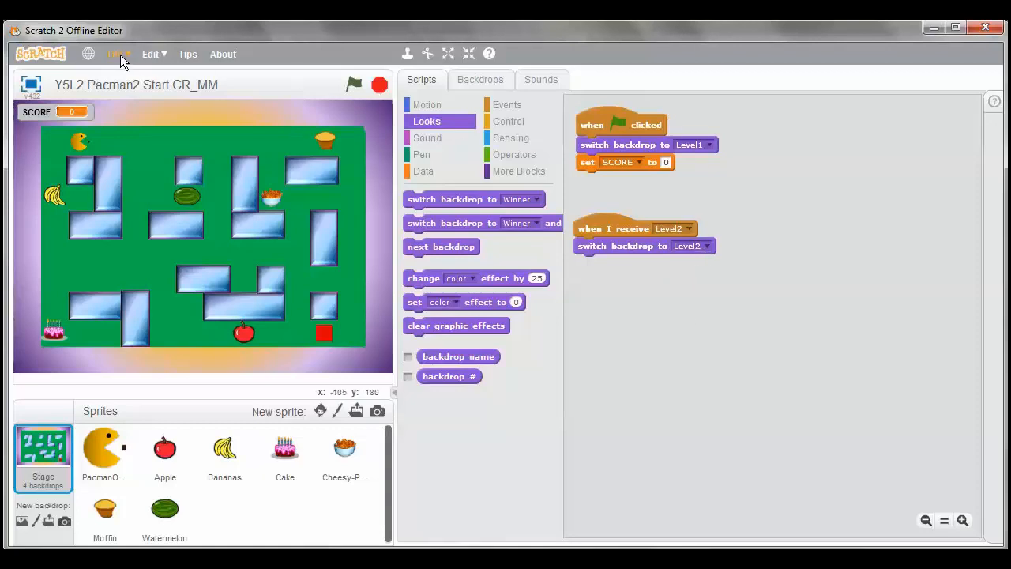
mouse_move(146, 127)
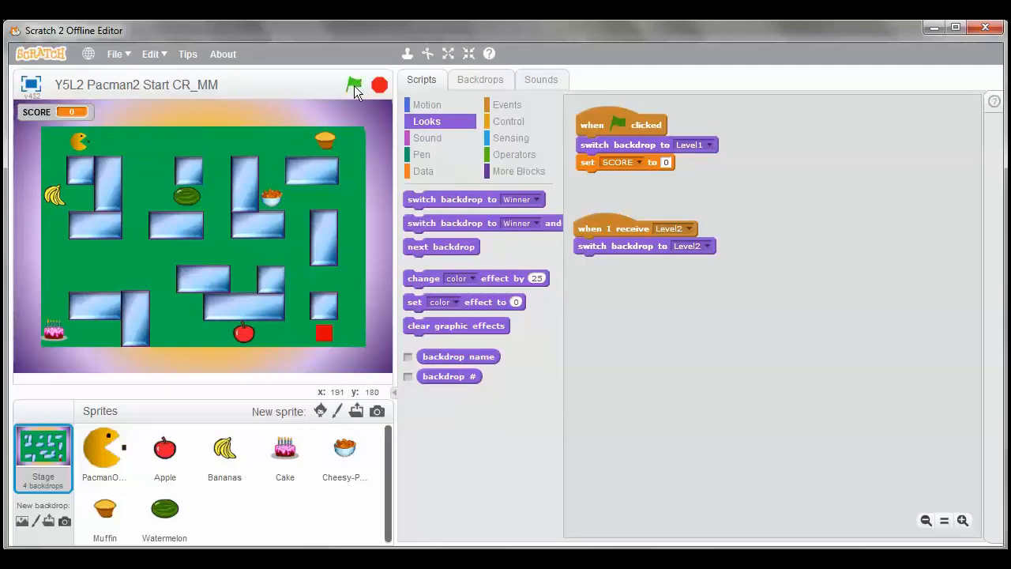
Start the game with the green flag to test the Level2 backdrop switch
left_click(354, 84)
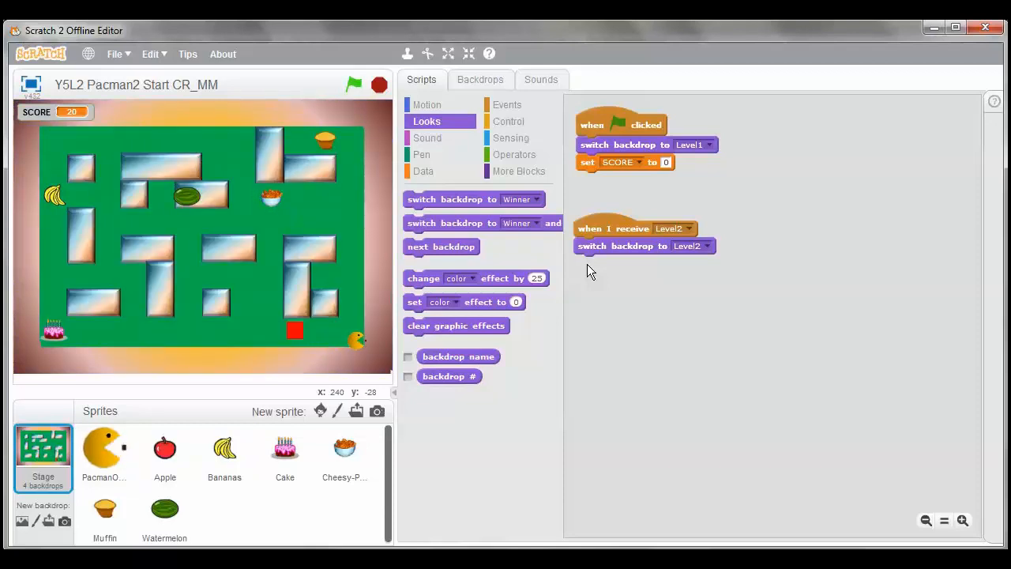
mouse_move(581, 268)
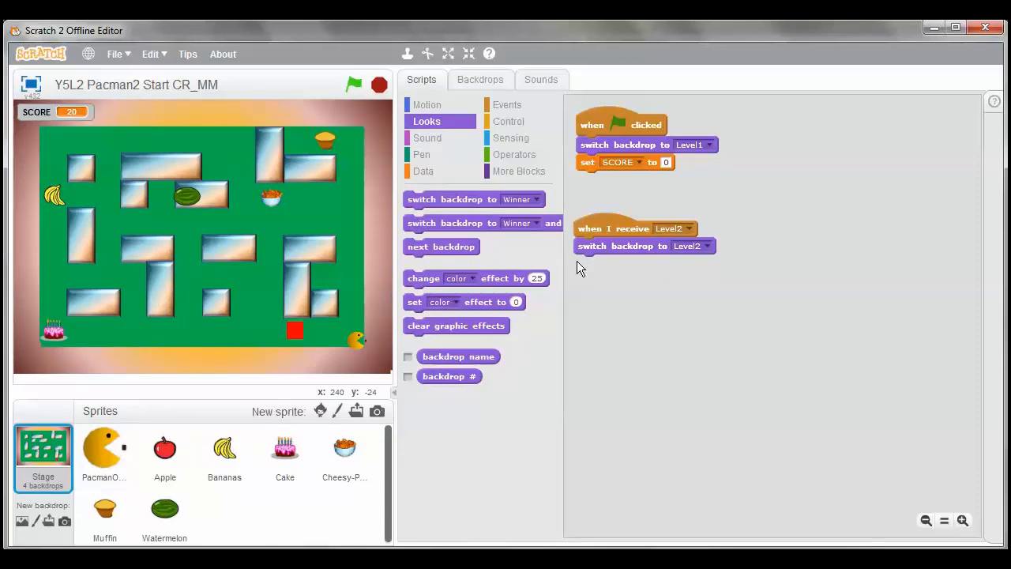
mouse_move(106, 112)
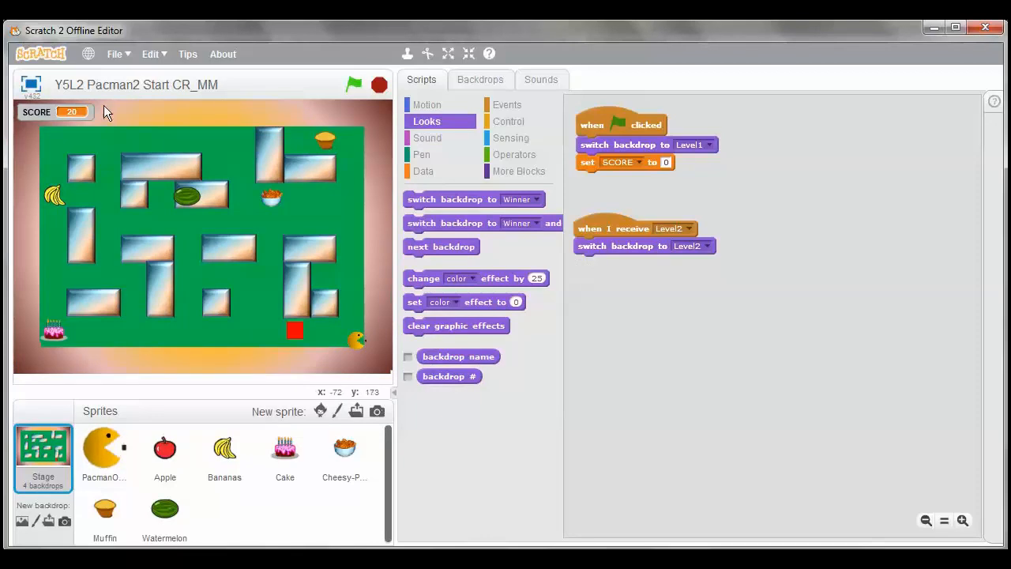
mouse_move(378, 315)
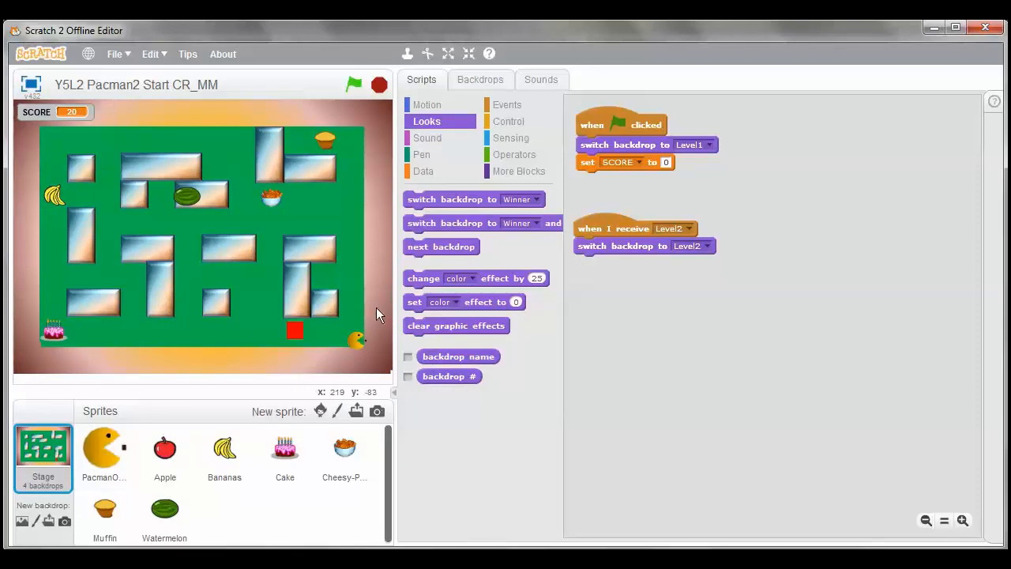